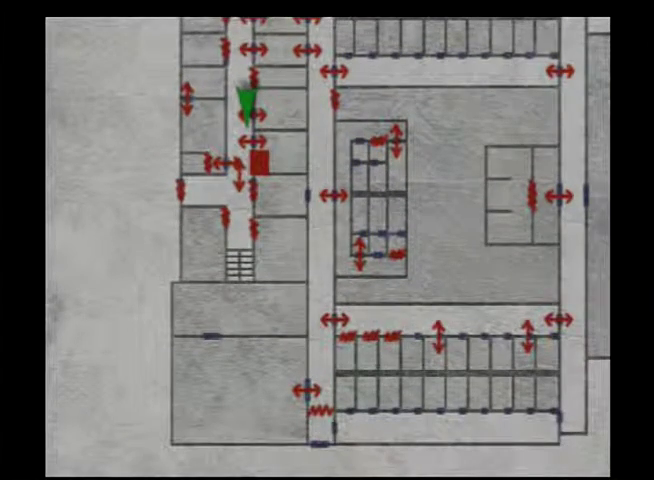
{"action": "scroll", "scroll_direction": "down", "scroll_amount": 3}
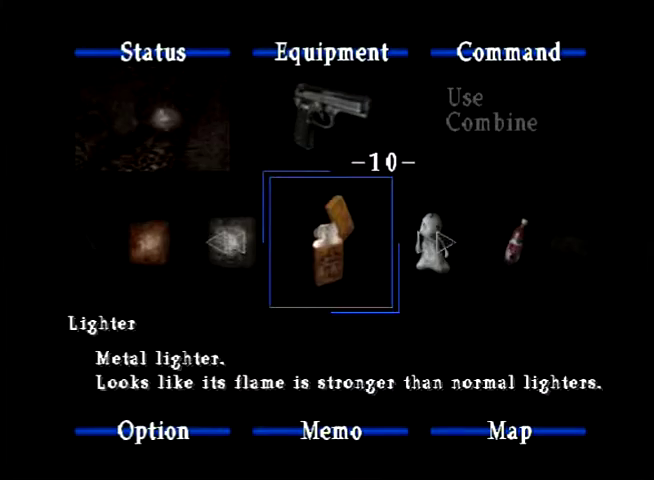
{"action": "scroll", "scroll_direction": "right", "scroll_amount": 3}
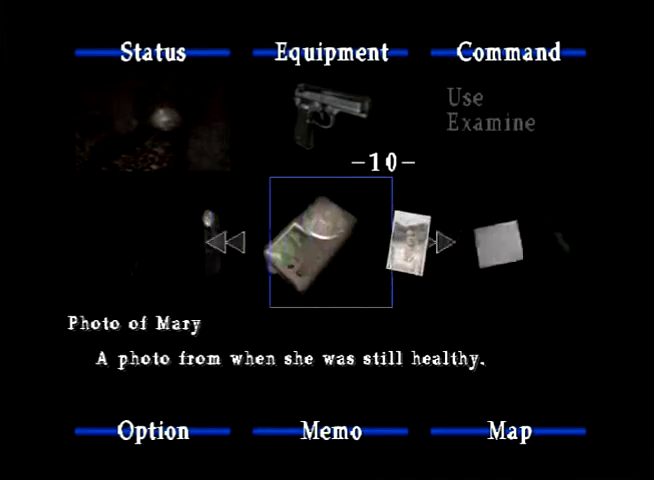
{"action": "left_click", "coordinate": [446, 241]}
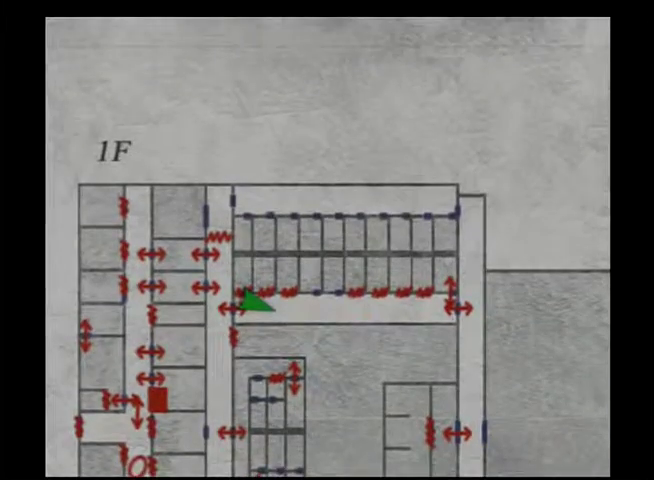
{"action": "key", "text": "escape"}
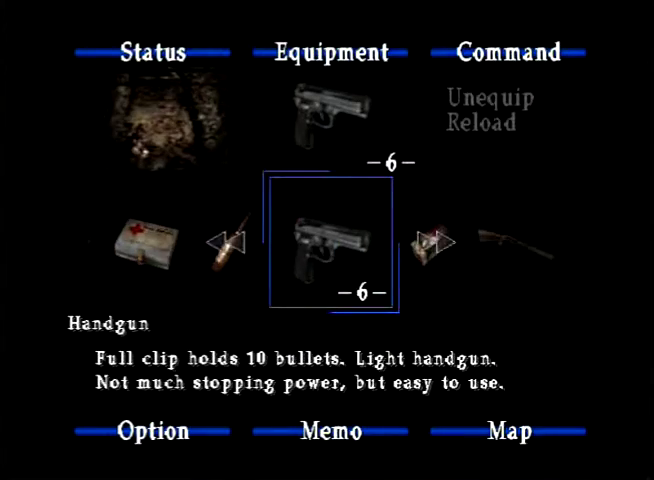
{"action": "left_click", "coordinate": [444, 242]}
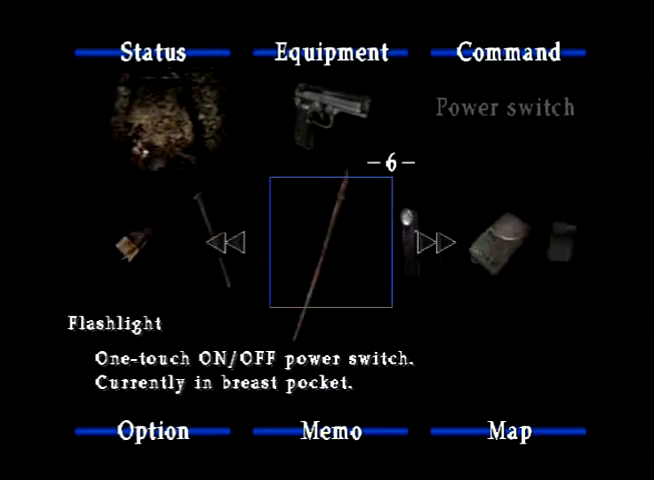
{"action": "left_click", "coordinate": [437, 243]}
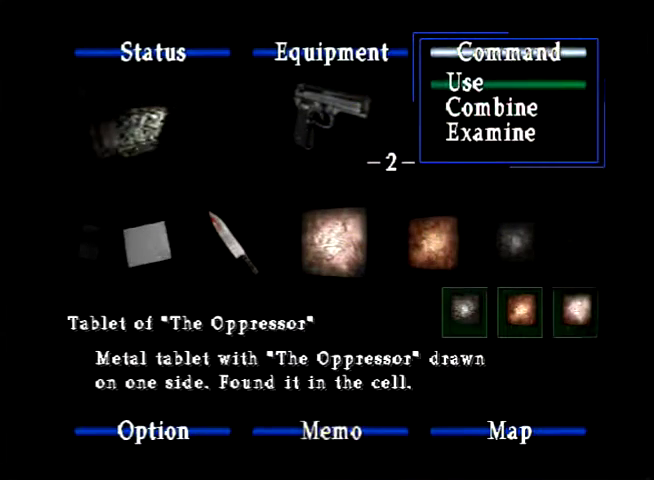
{"action": "left_click", "coordinate": [466, 83]}
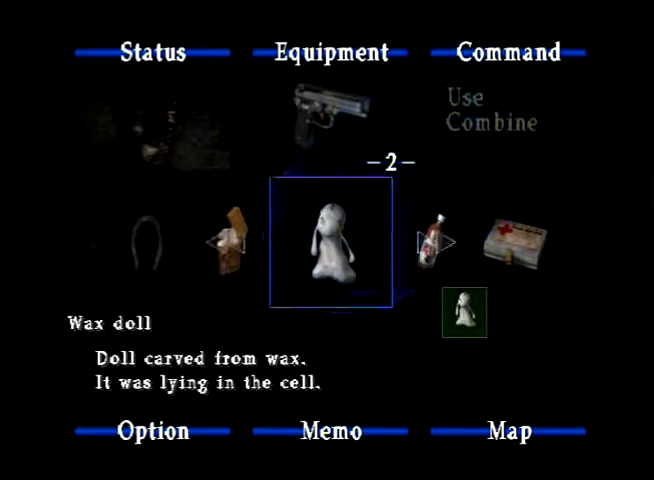
{"action": "left_click", "coordinate": [207, 240]}
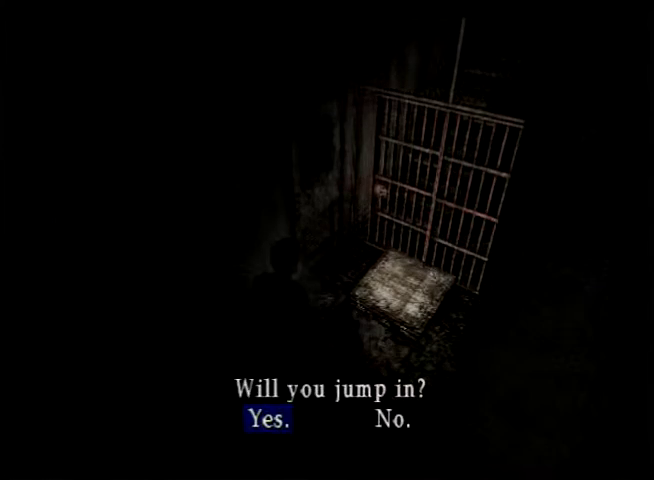
{"action": "key", "text": "Return"}
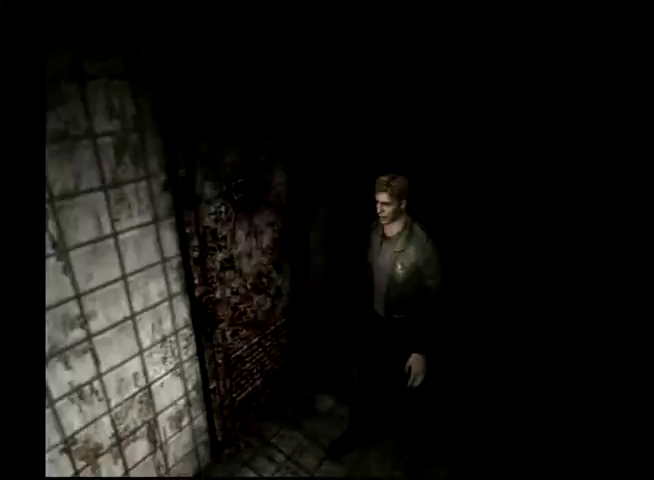